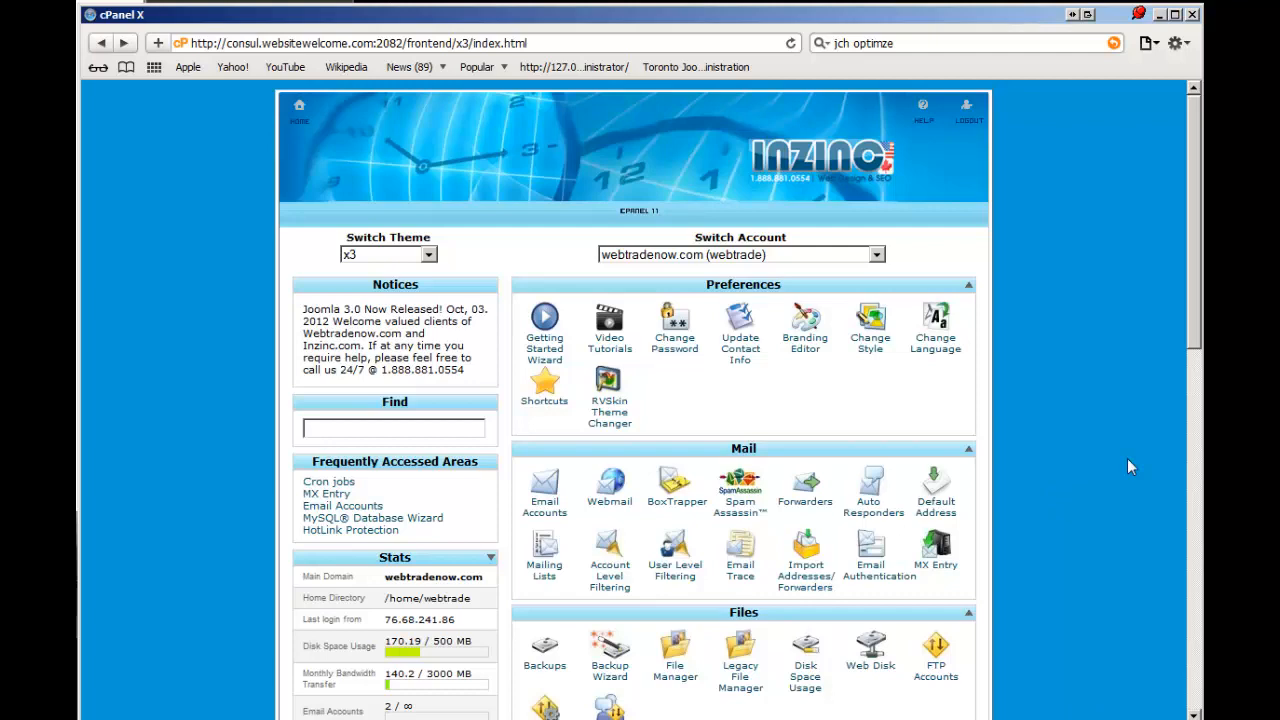
Scroll through the php.ini directives such as memory_limit and display_errors
scroll("down", 3)
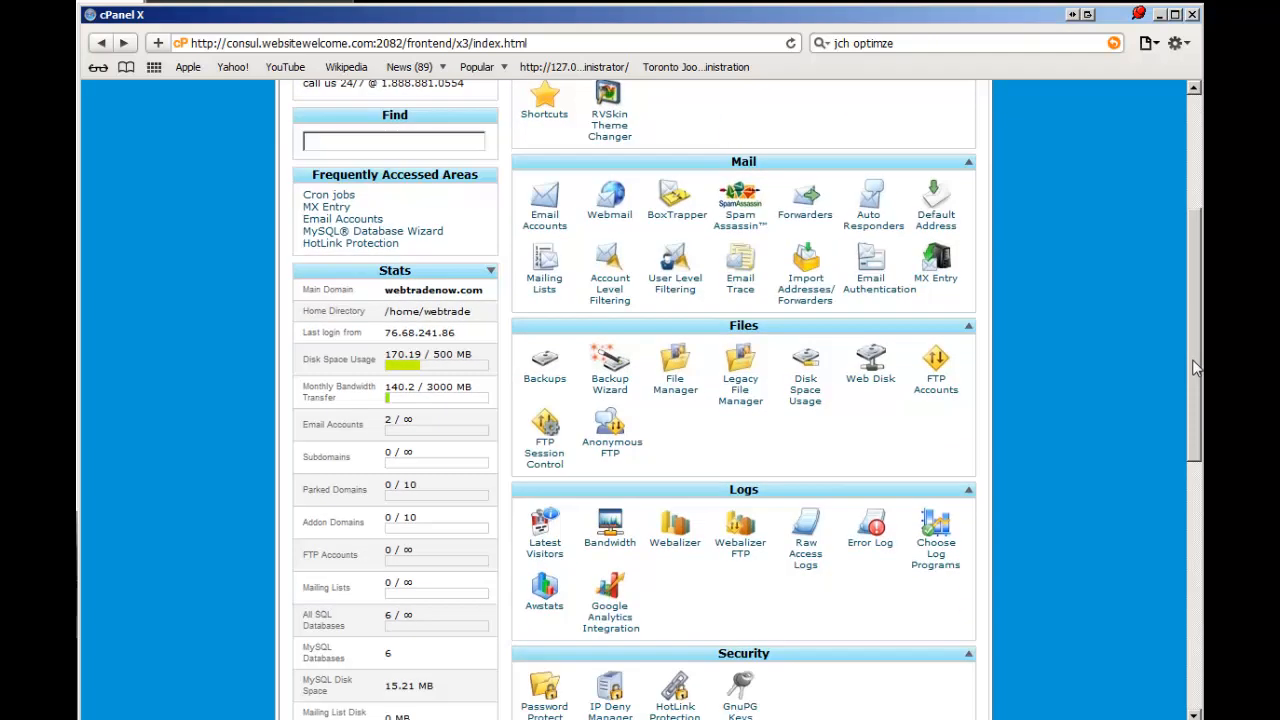
scroll("down", 3)
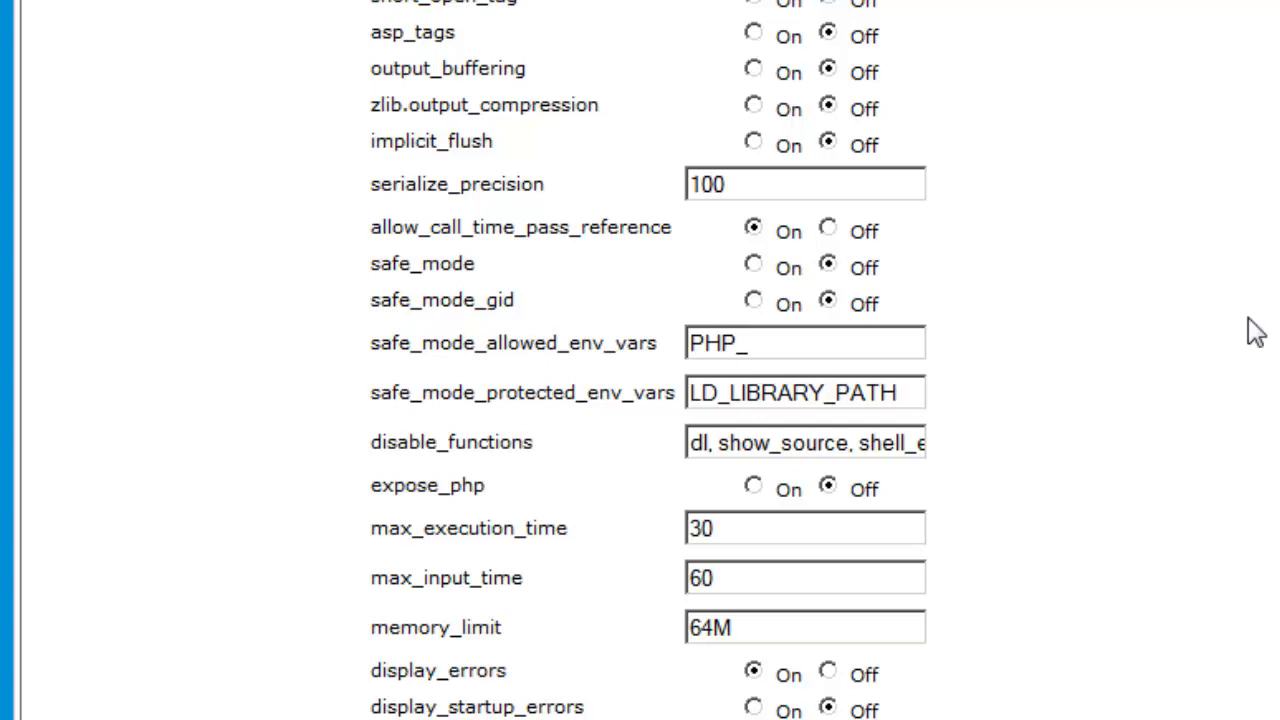
mouse_move(1258, 288)
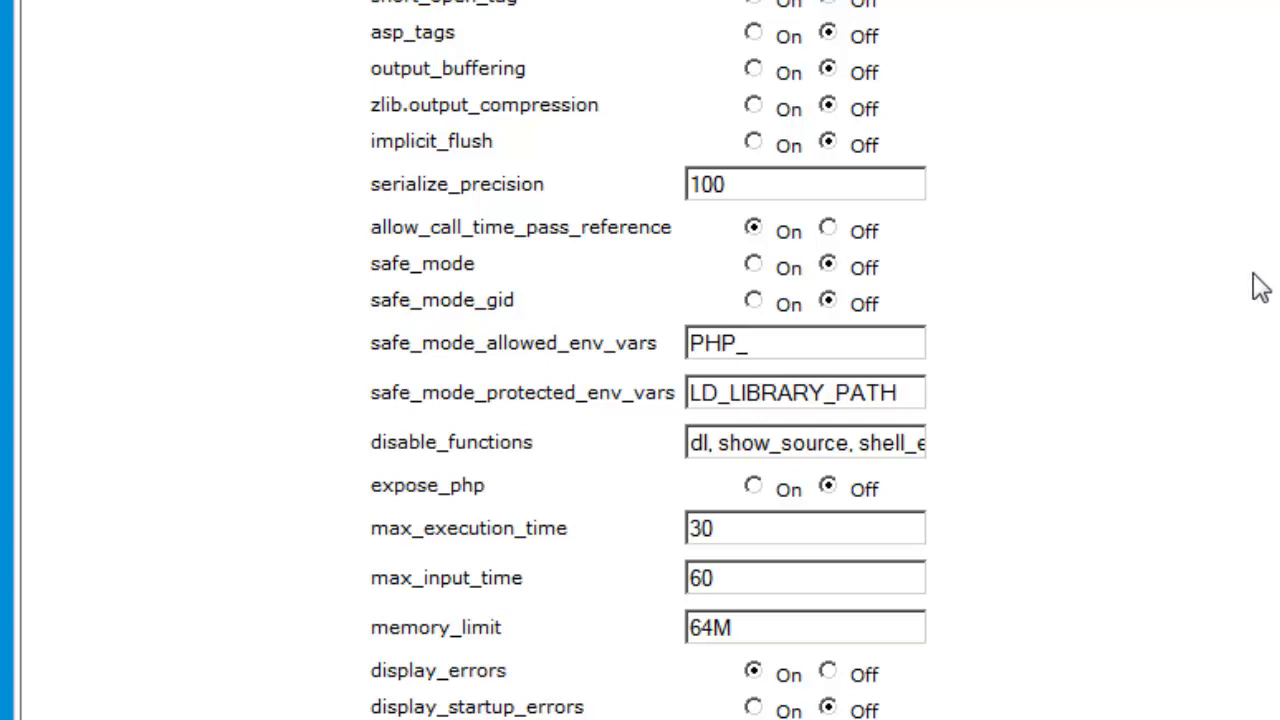
scroll("down", 3)
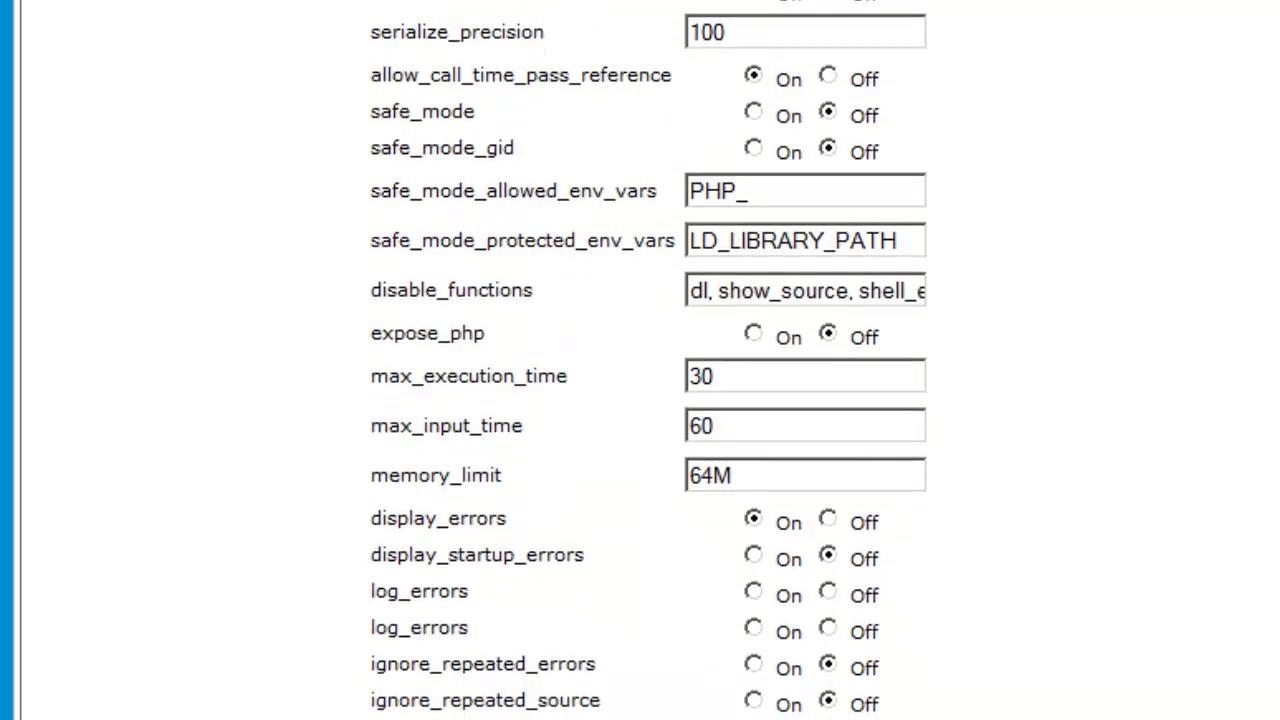
scroll("down", 3)
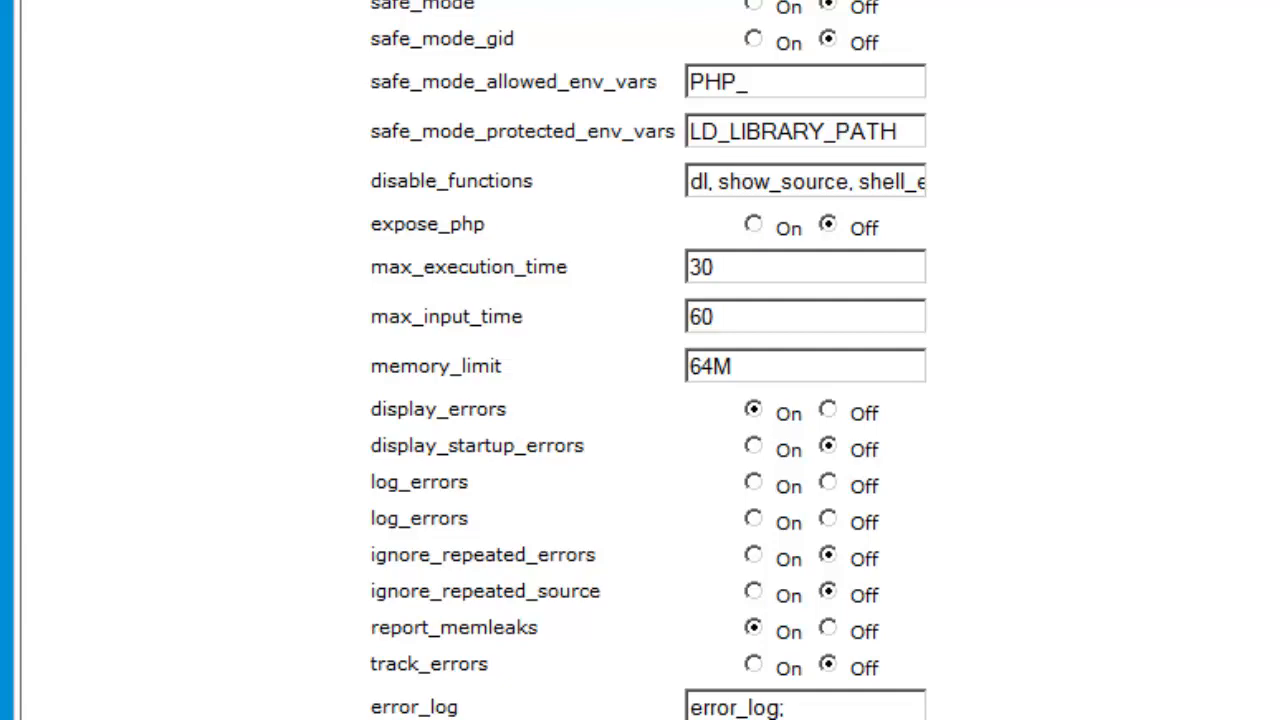
scroll("down", 3)
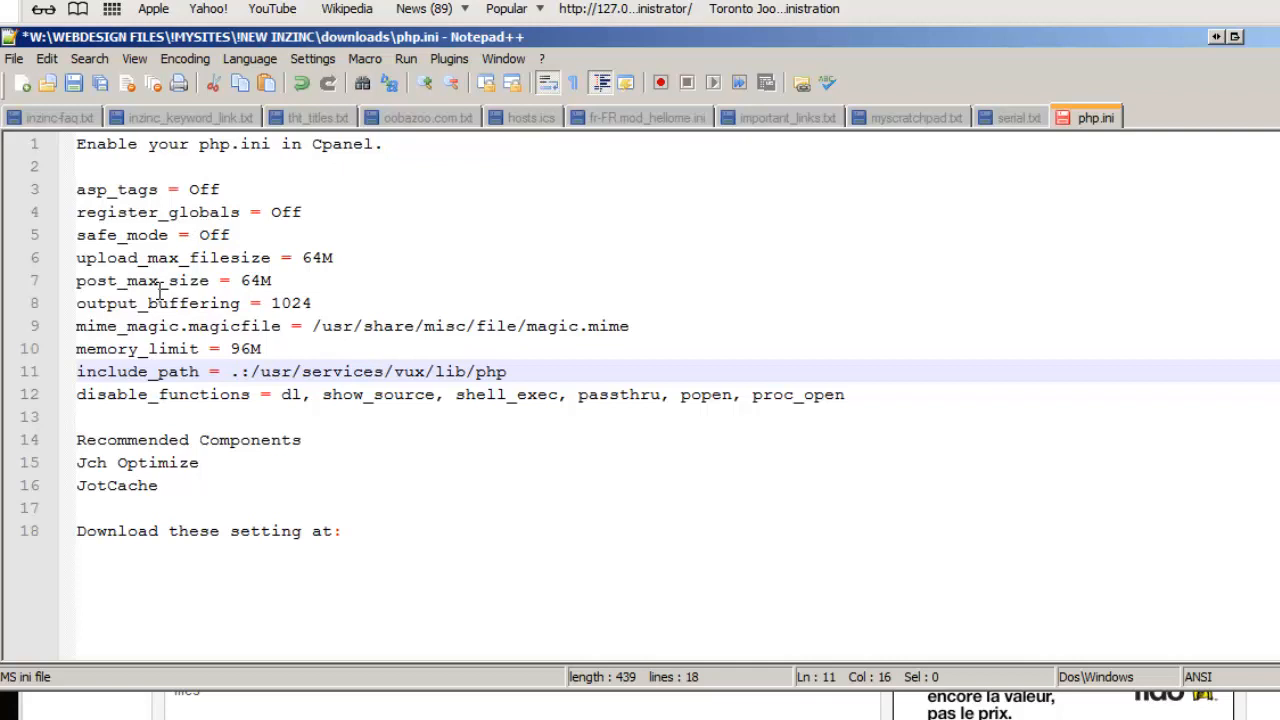
mouse_move(339, 271)
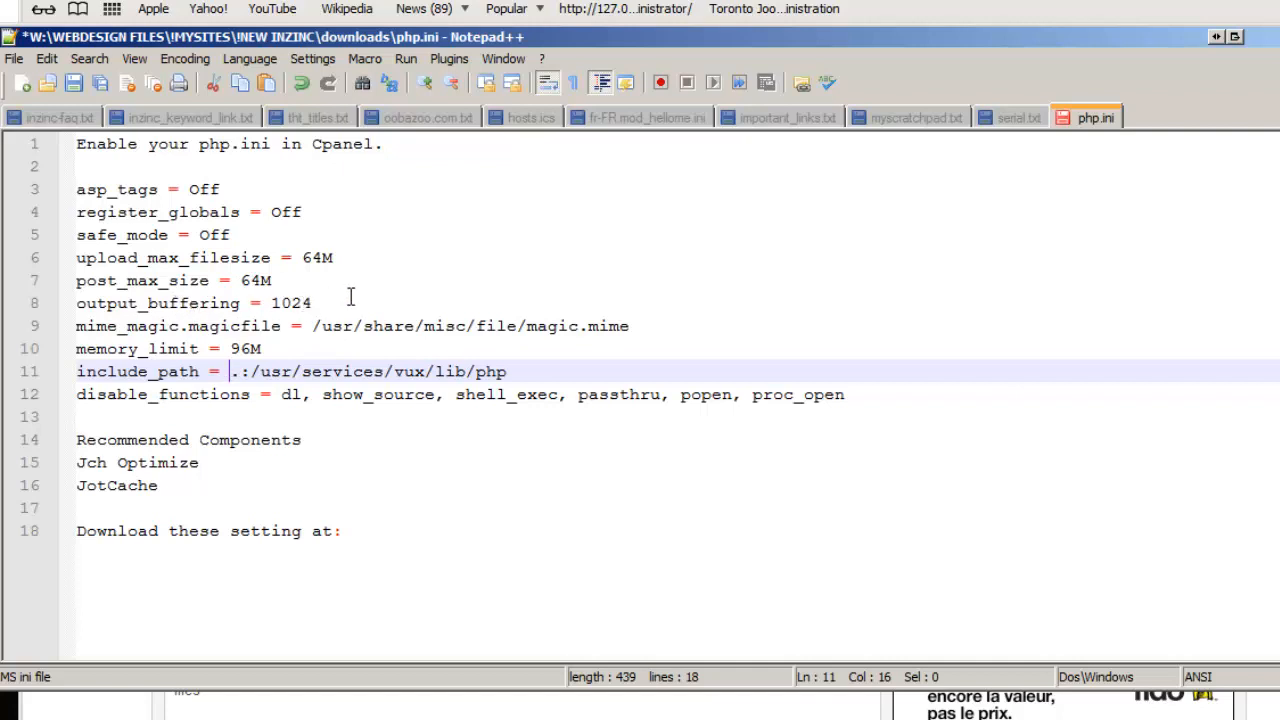
mouse_move(252, 349)
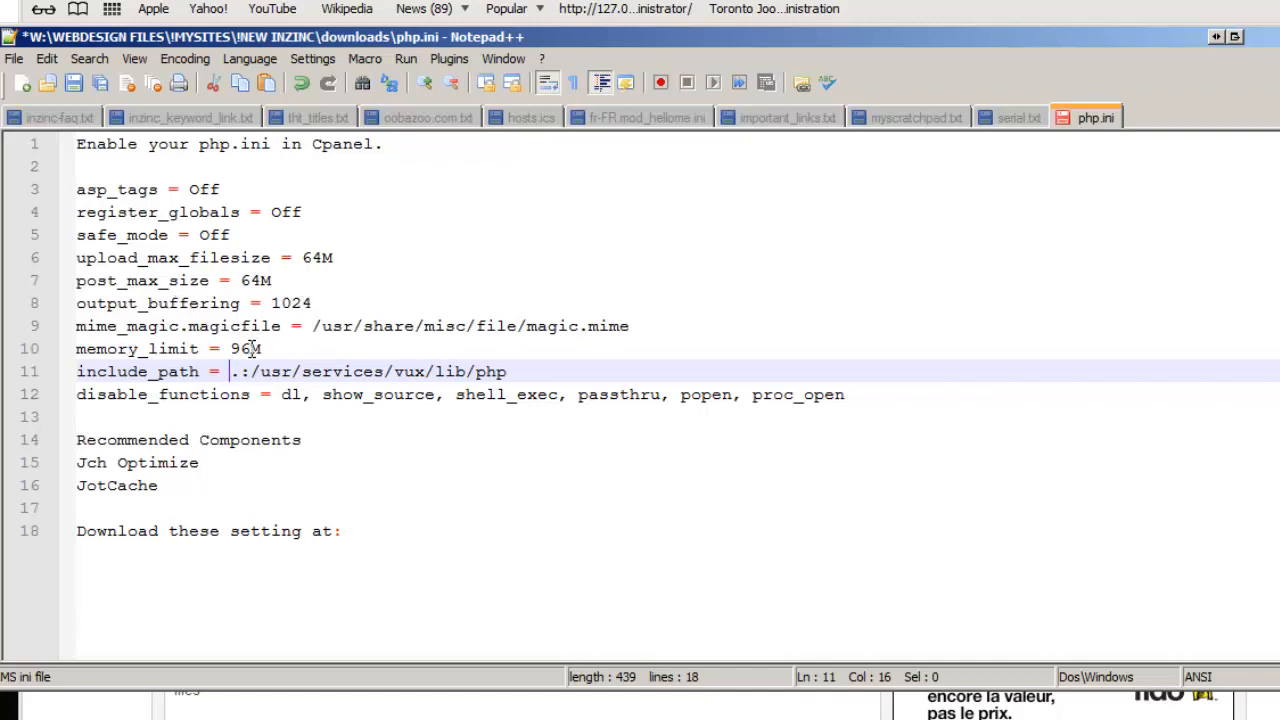
mouse_move(663, 353)
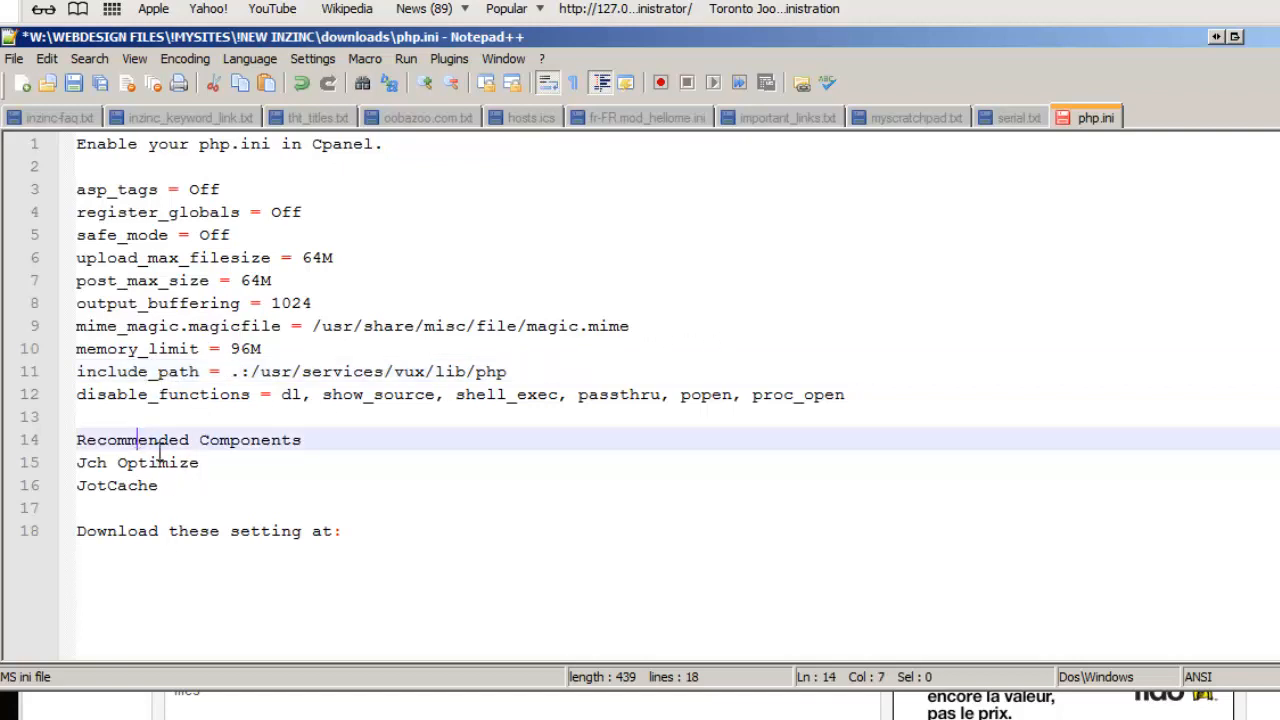
left_click_drag(76, 440, 150, 485)
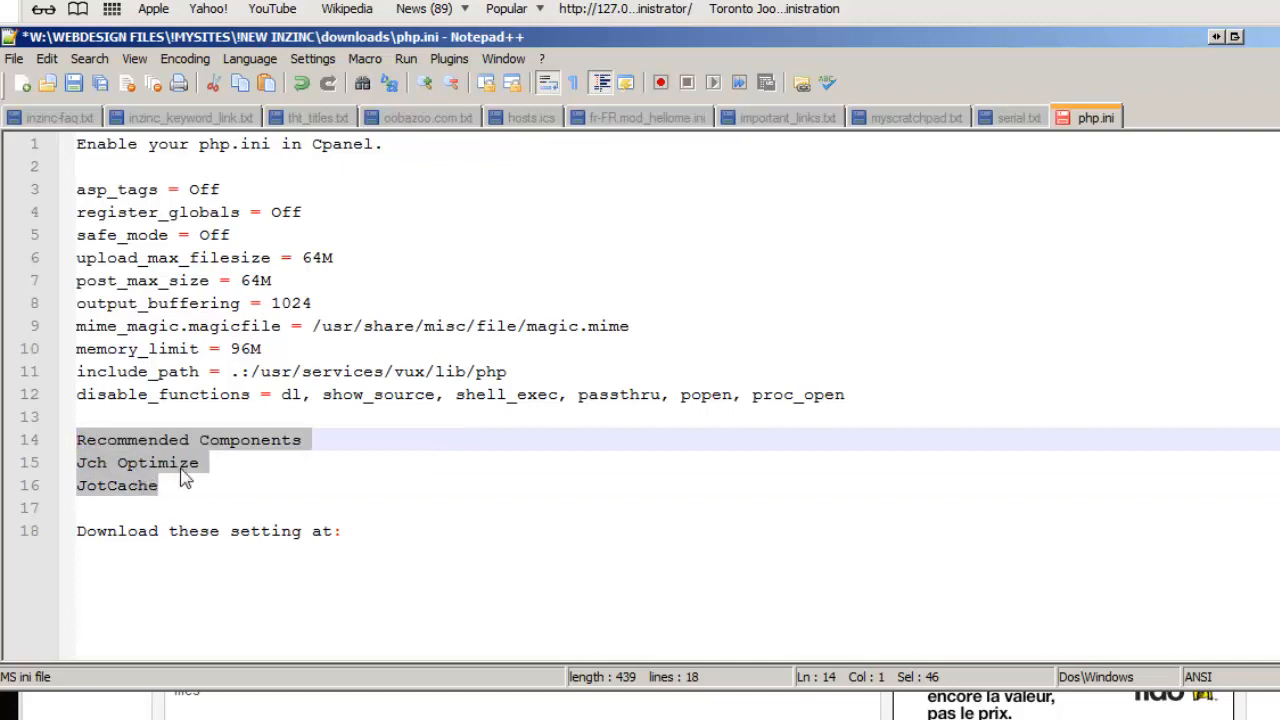
left_click(157, 485)
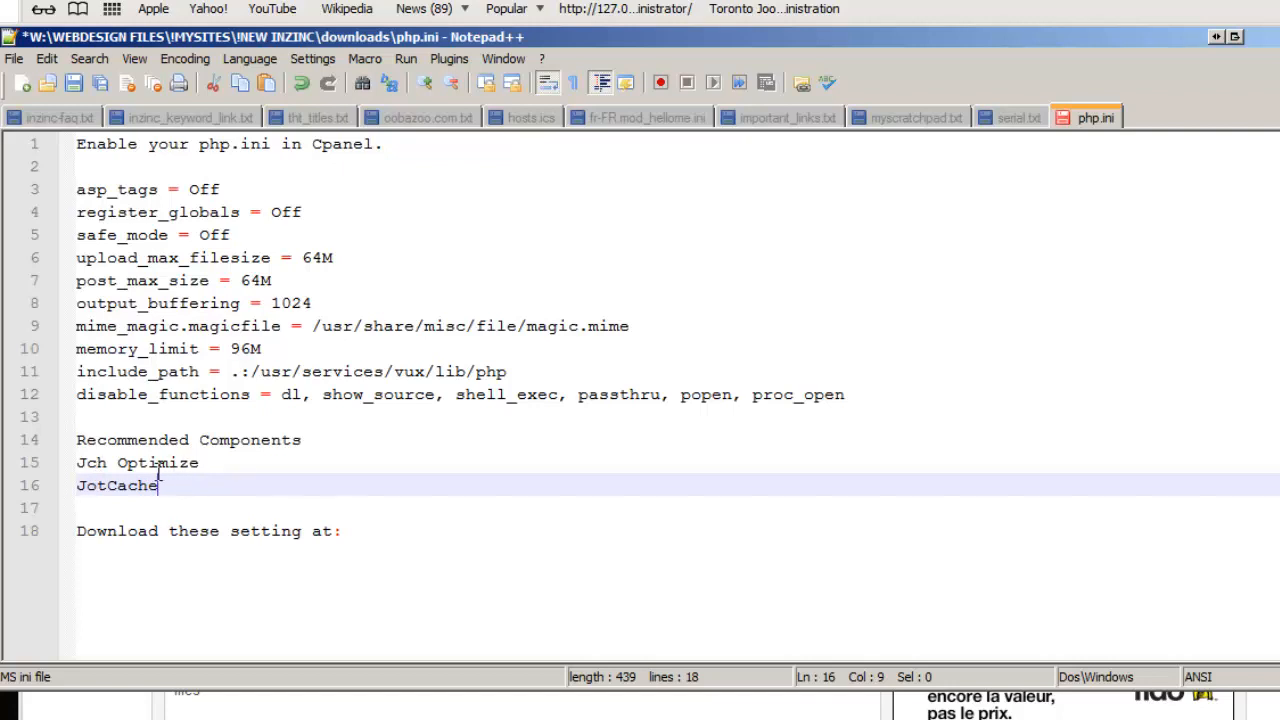
mouse_move(310, 493)
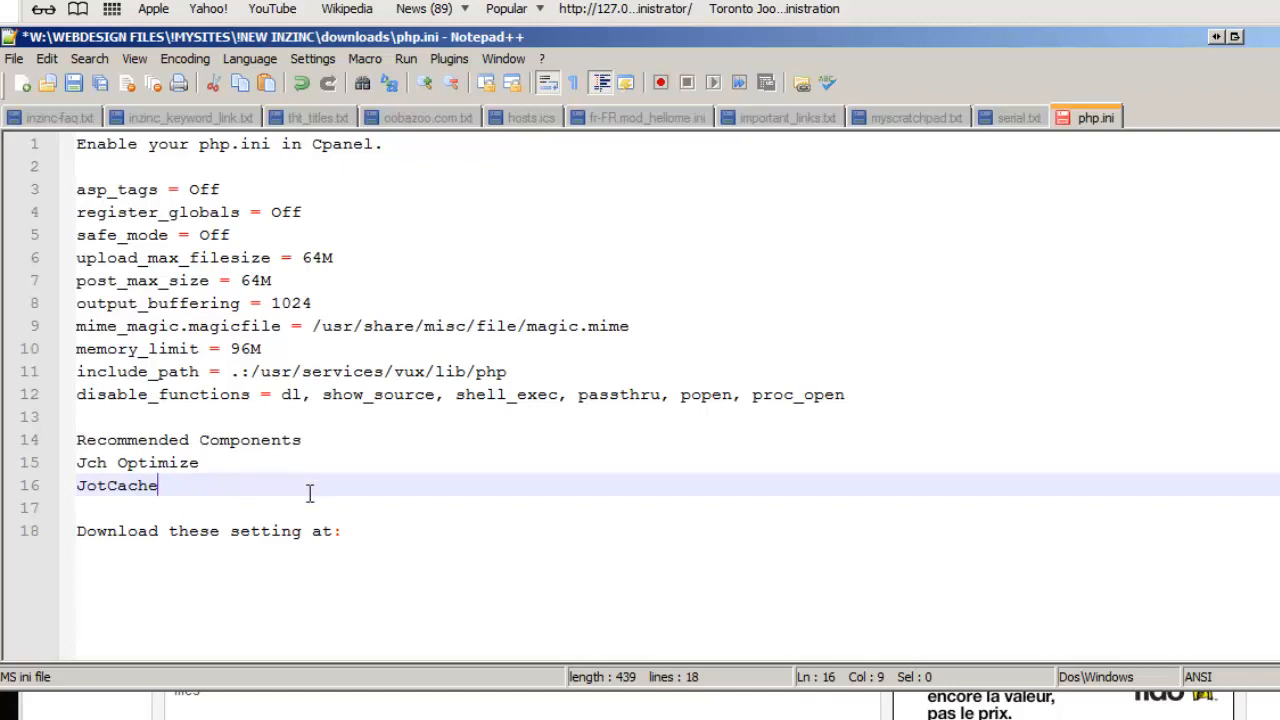
mouse_move(253, 485)
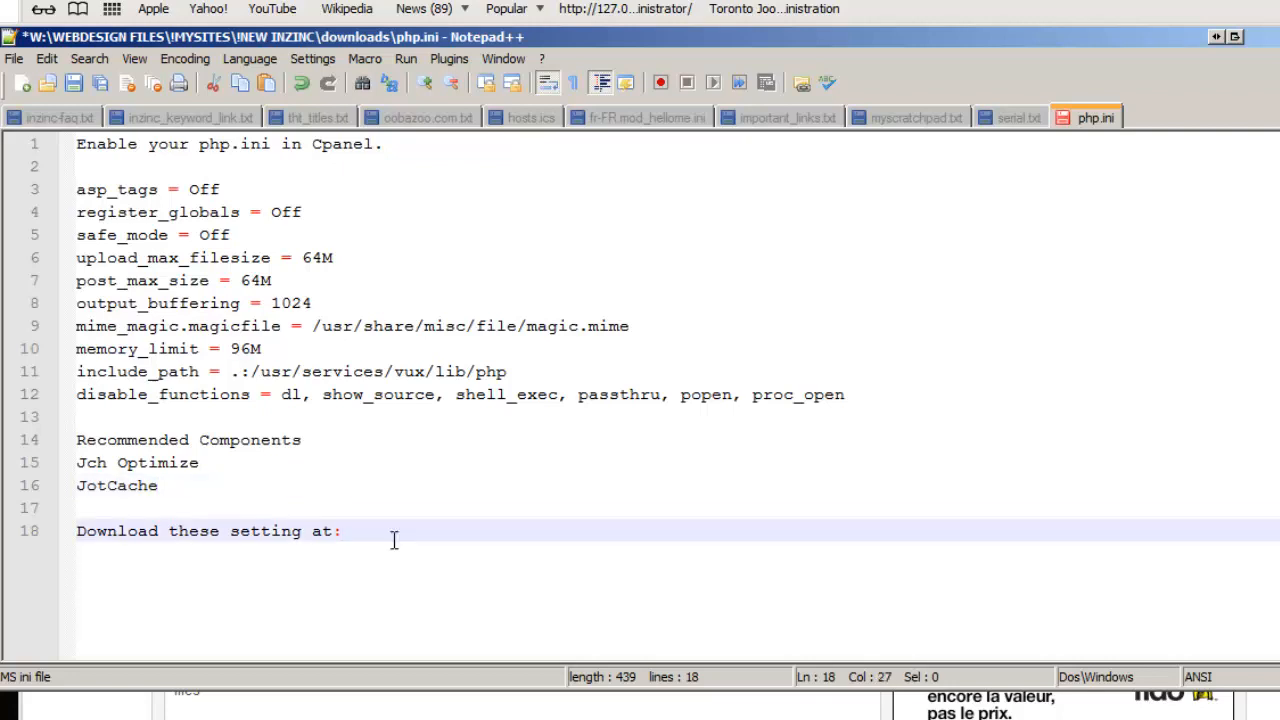
mouse_move(1090, 253)
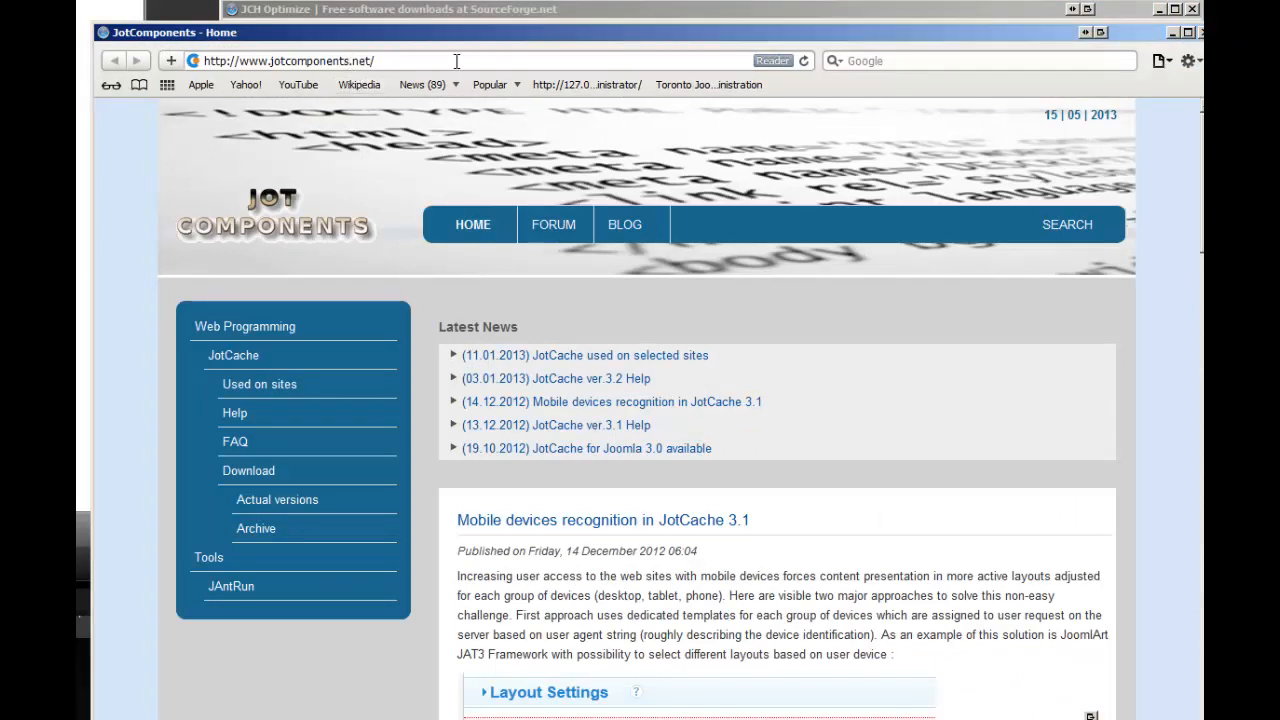
mouse_move(570, 22)
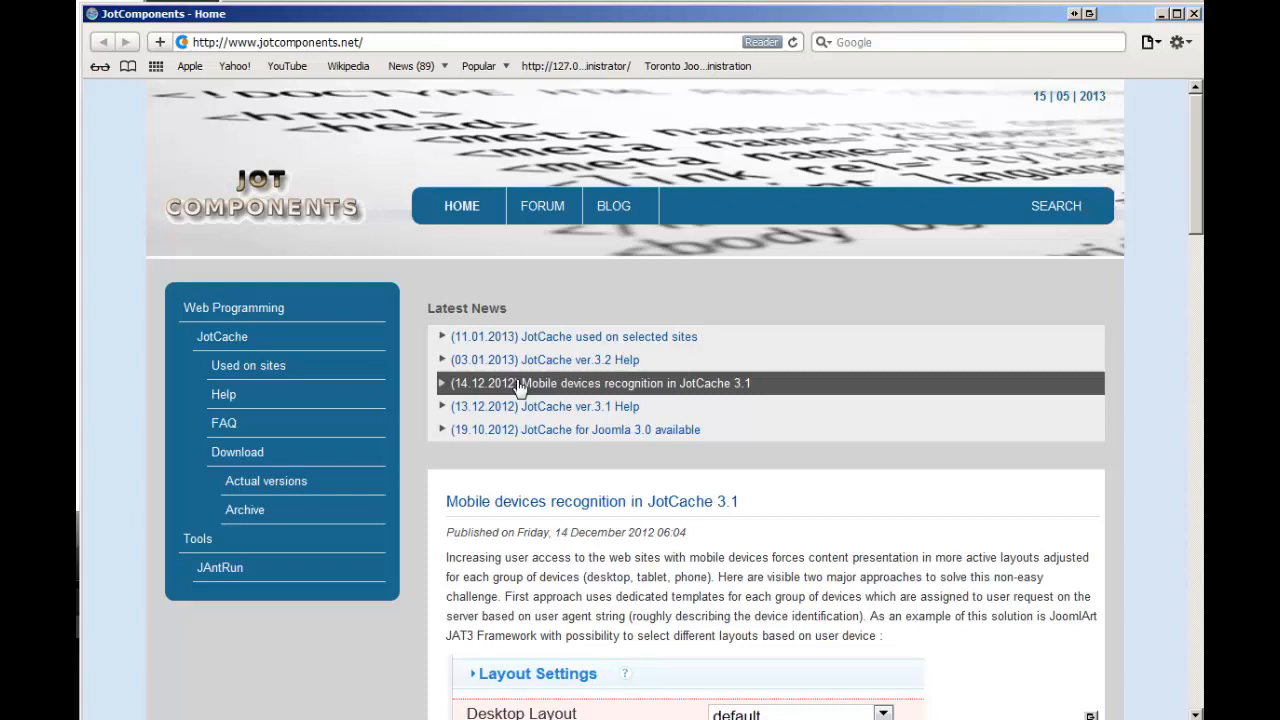
mouse_move(248, 365)
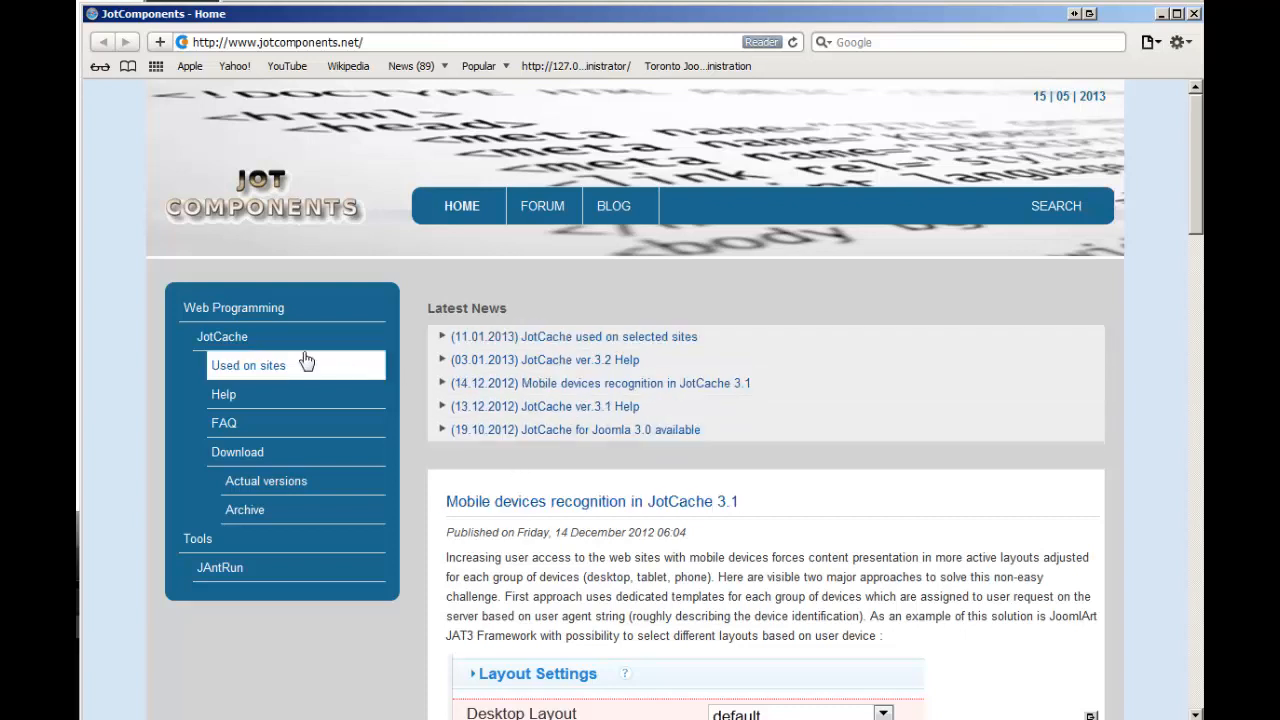
mouse_move(230, 423)
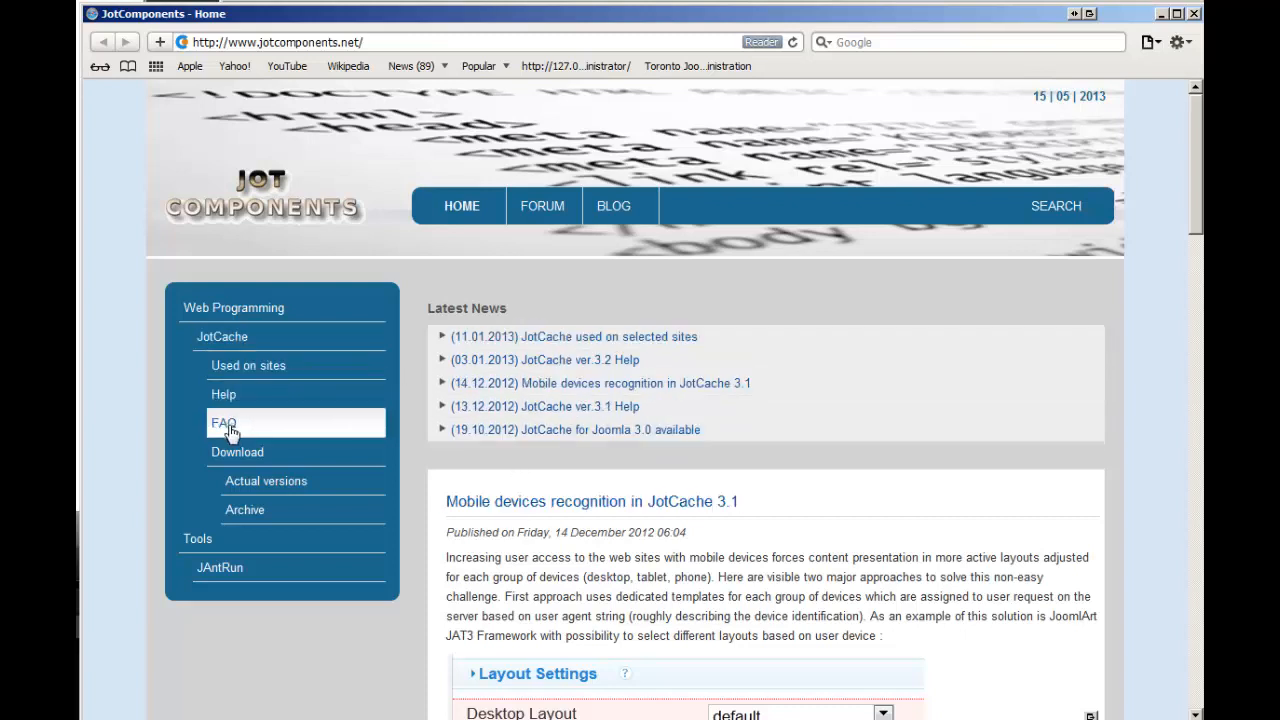
mouse_move(556, 359)
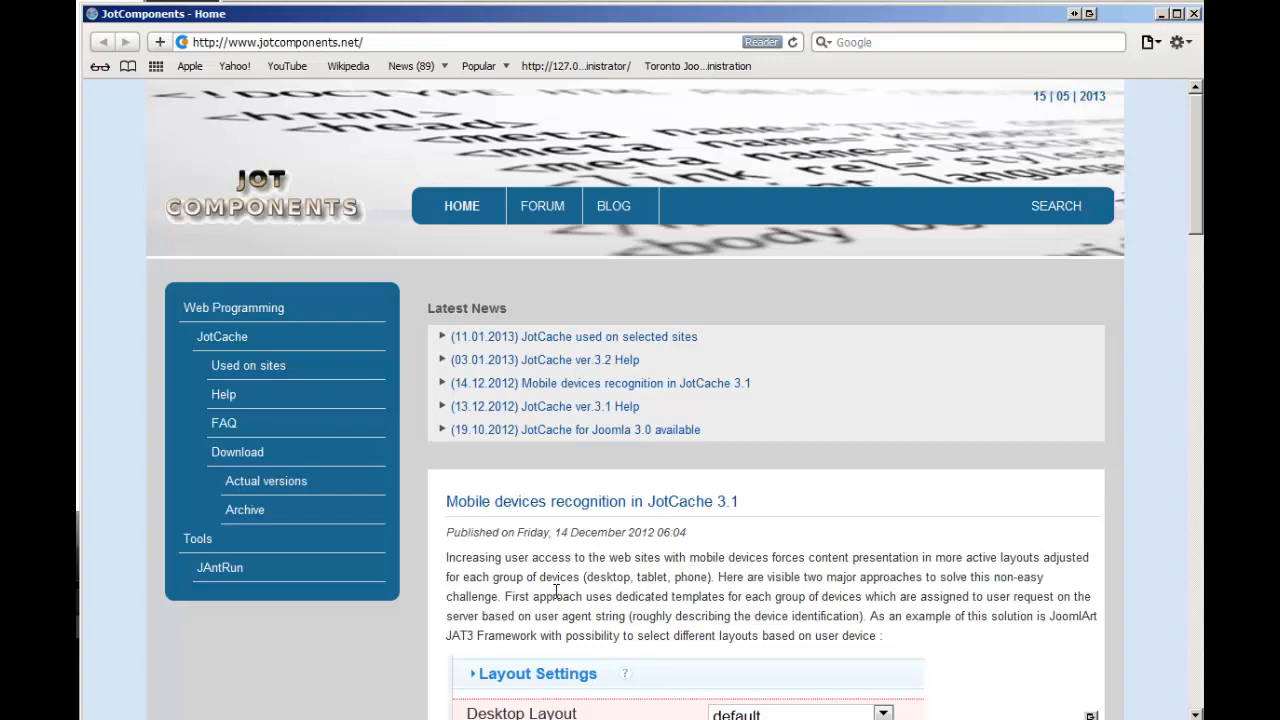
mouse_move(1178, 219)
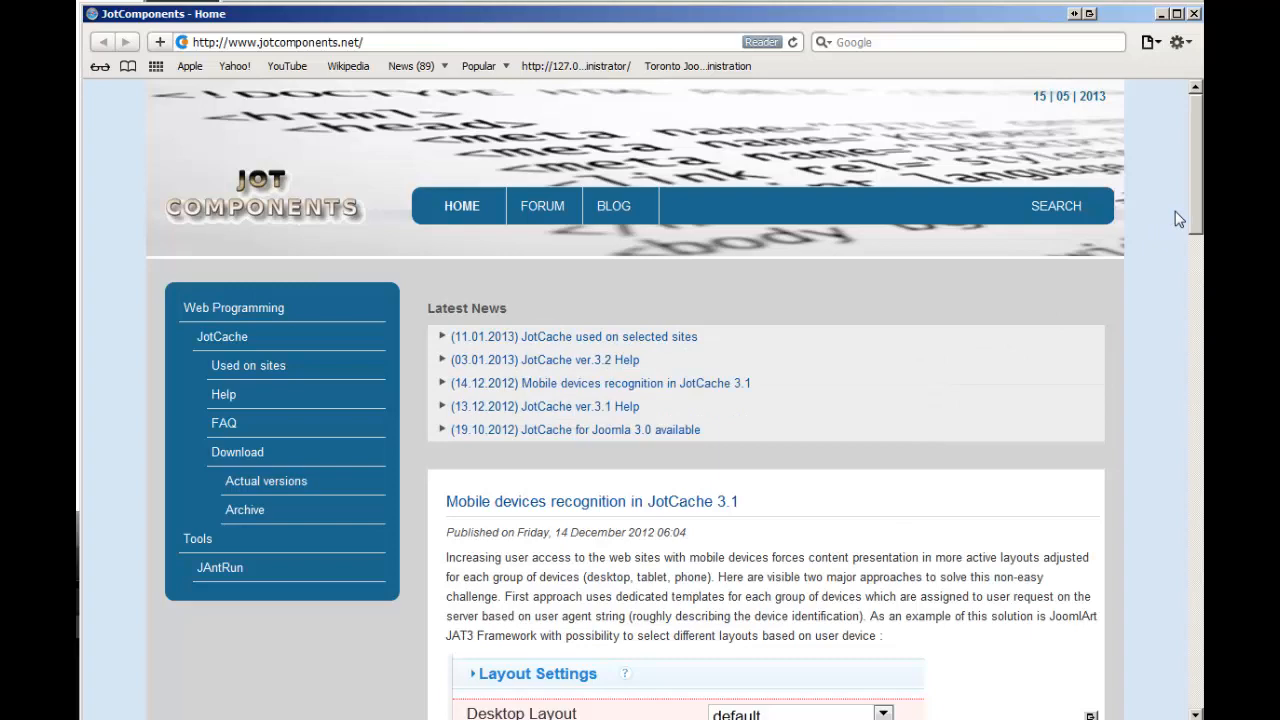
Scroll down the JotComponents home page to the JotCache news
scroll("down", 3)
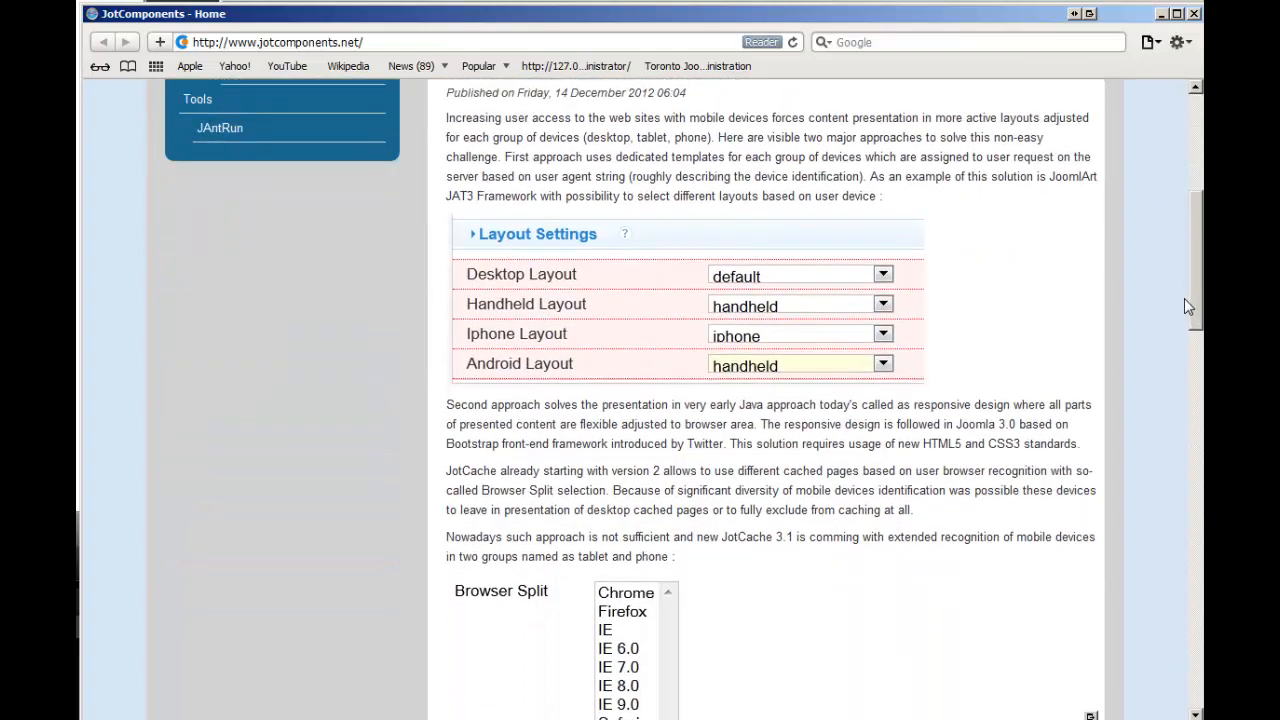
scroll("down", 3)
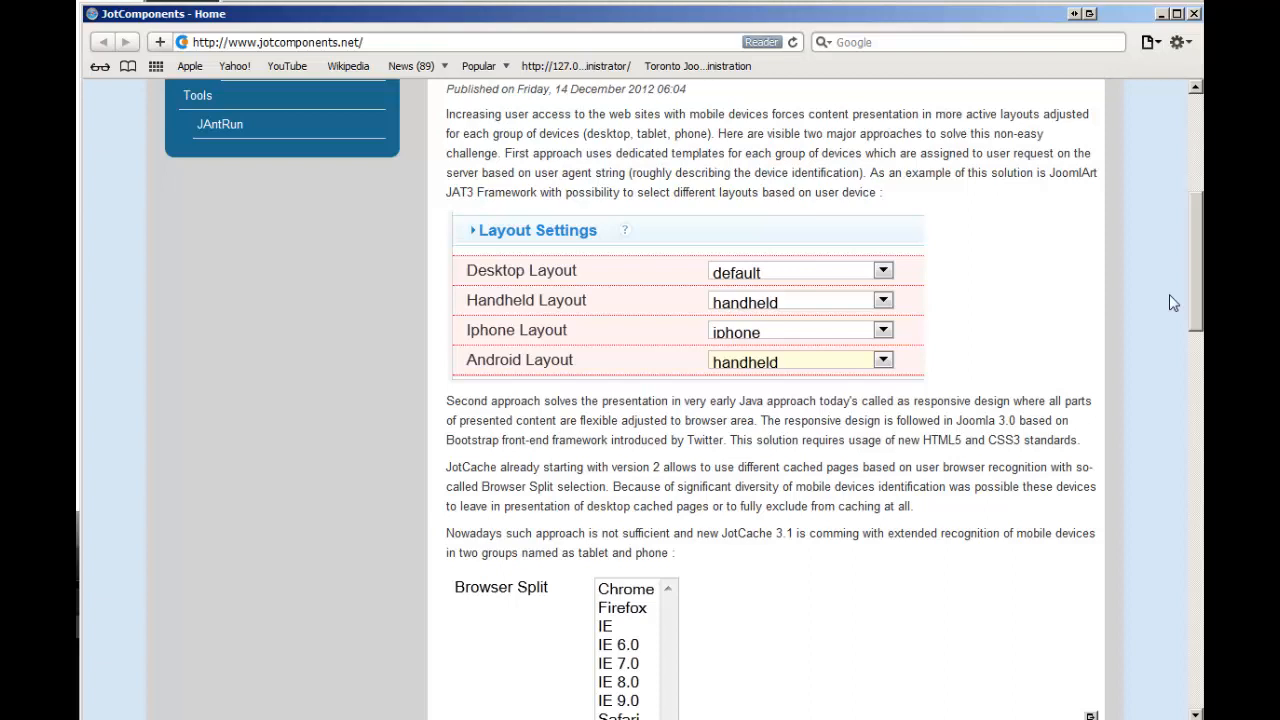
mouse_move(815, 567)
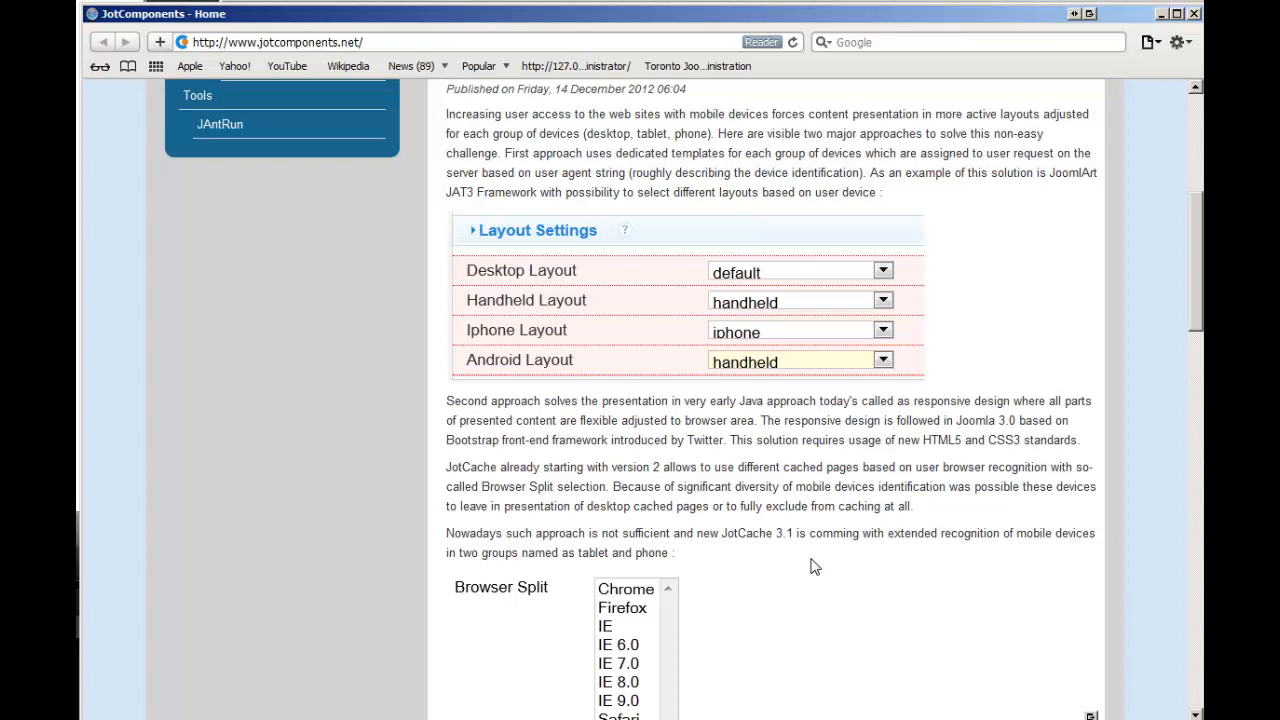
mouse_move(940, 638)
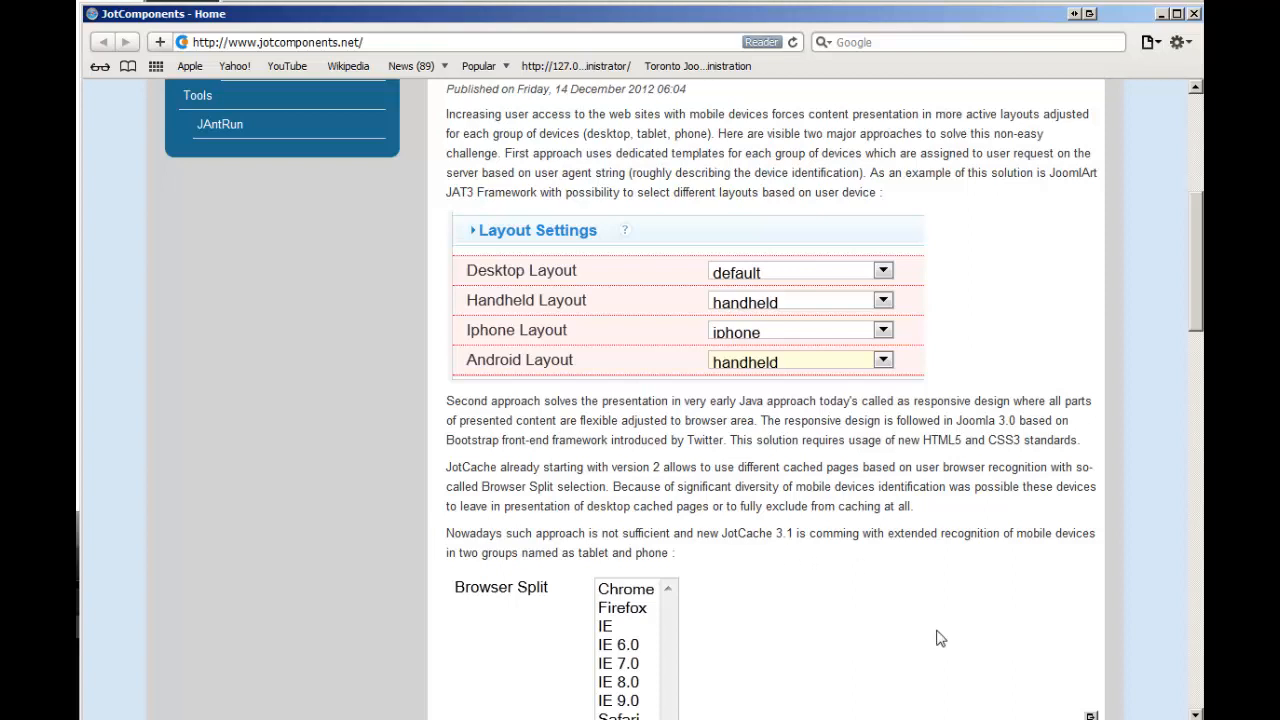
mouse_move(978, 613)
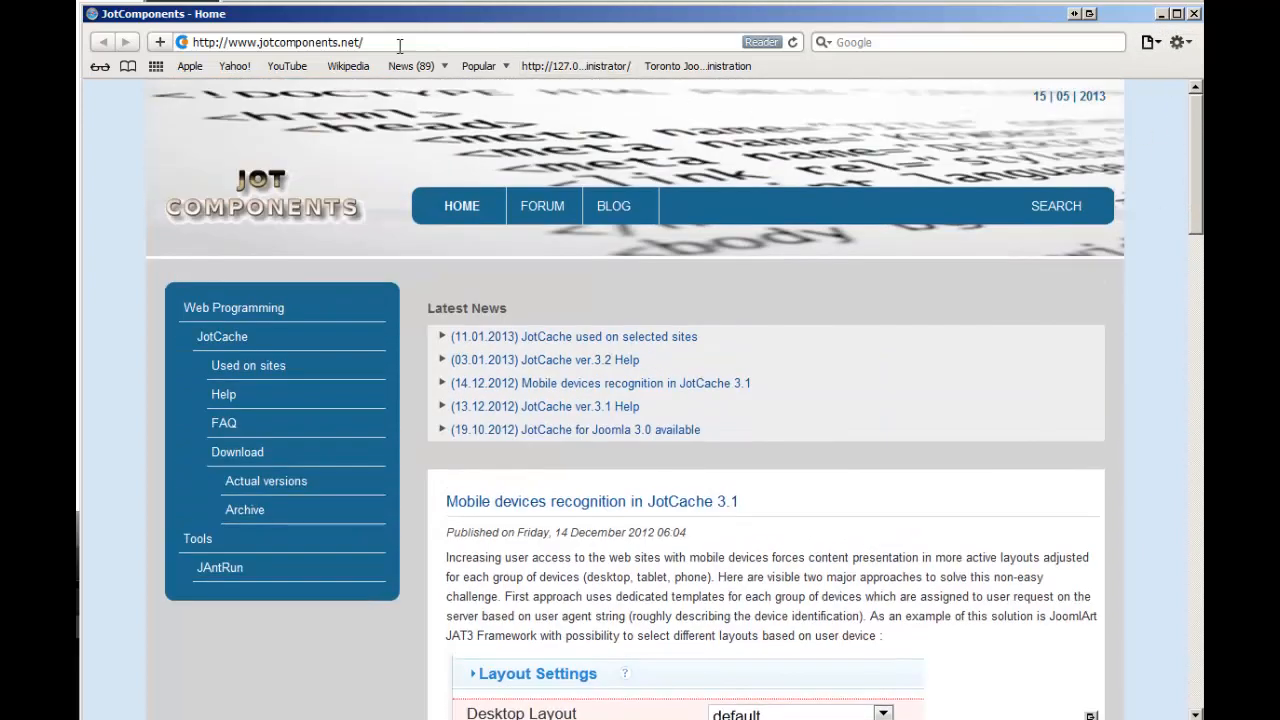
Enter inzinc.com:2082 in the address bar to load the cPanel login
left_click(275, 42)
type("inzinc.com:2")
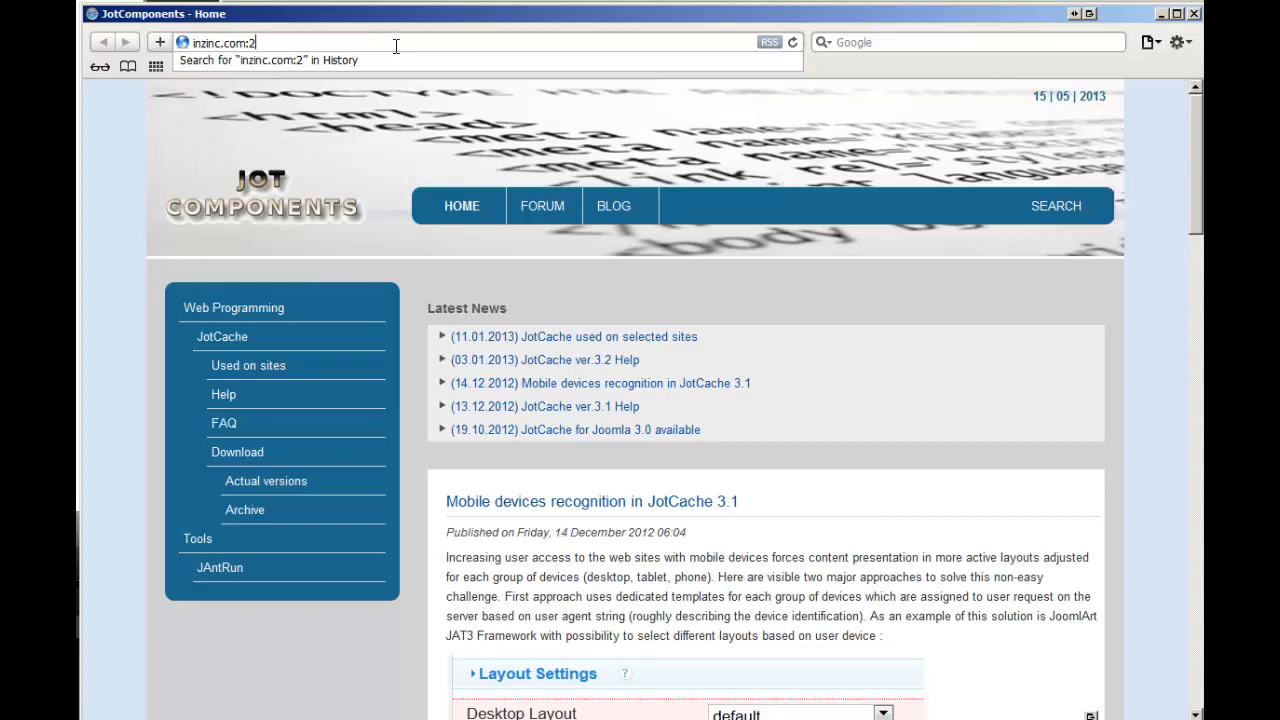
type("082/")
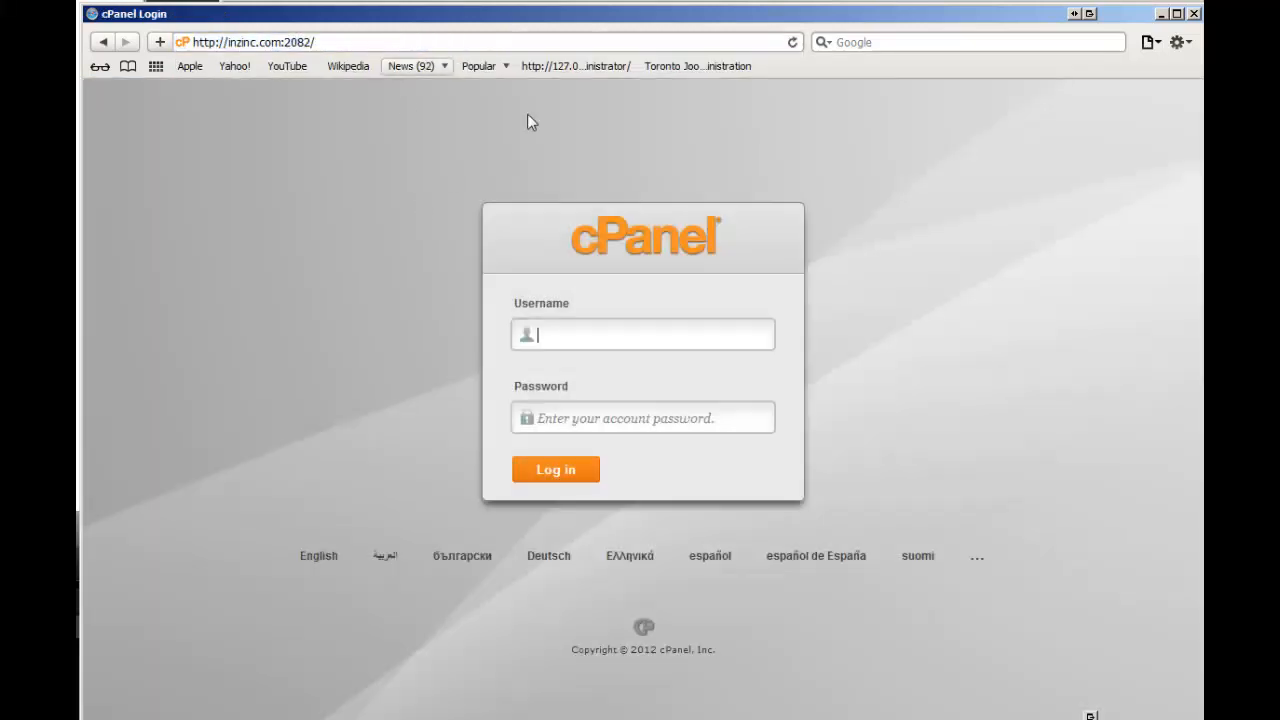
mouse_move(578, 528)
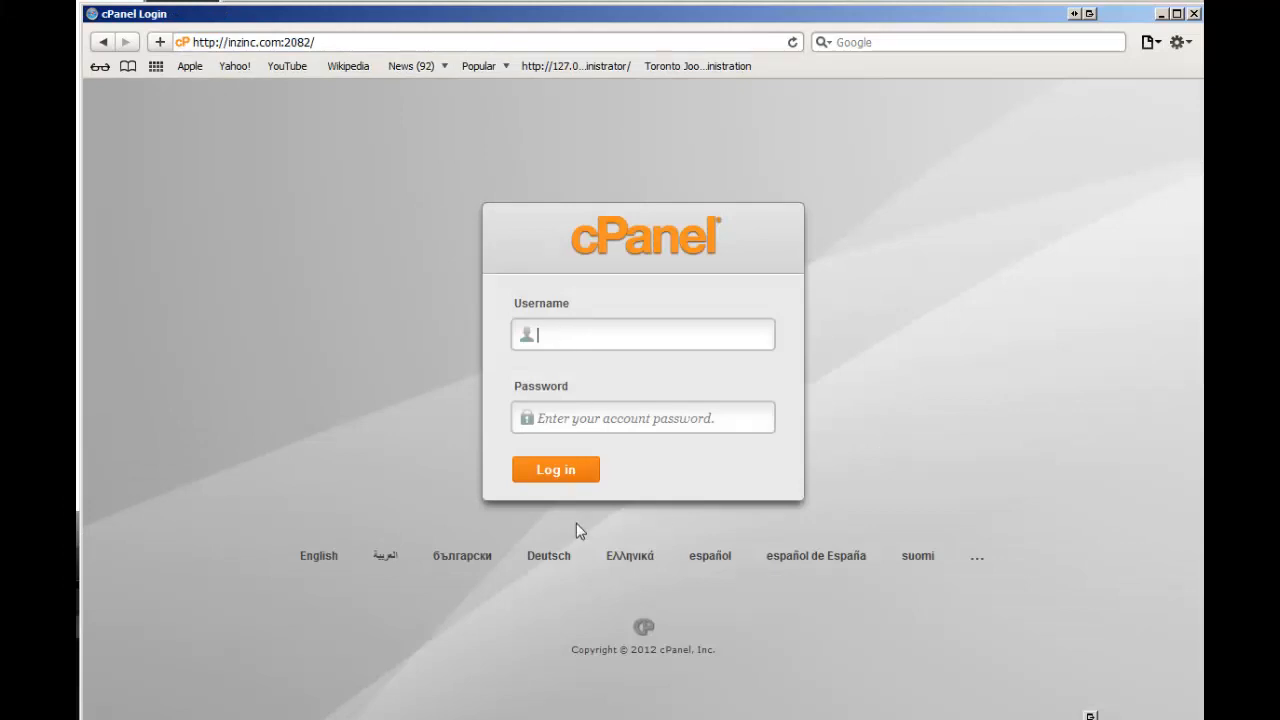